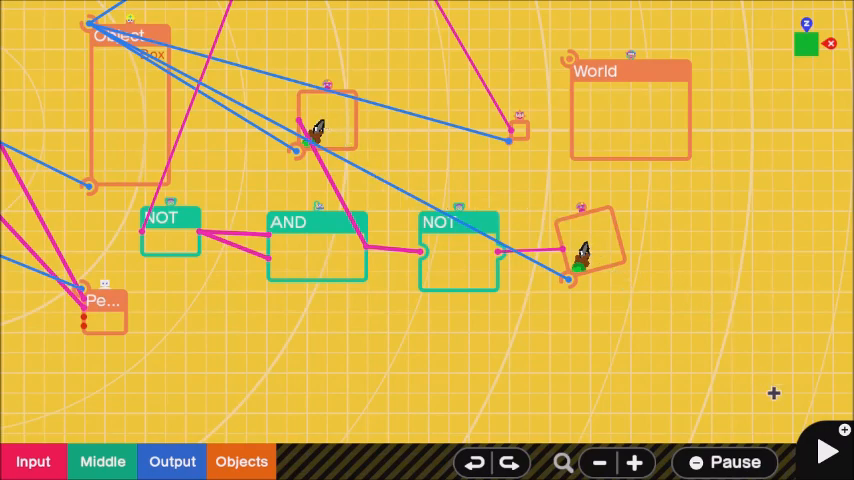
Step: Review the second NOT Nodon and the small Nodon at the top of the graph
{"action": "left_click", "coordinate": [828, 452]}
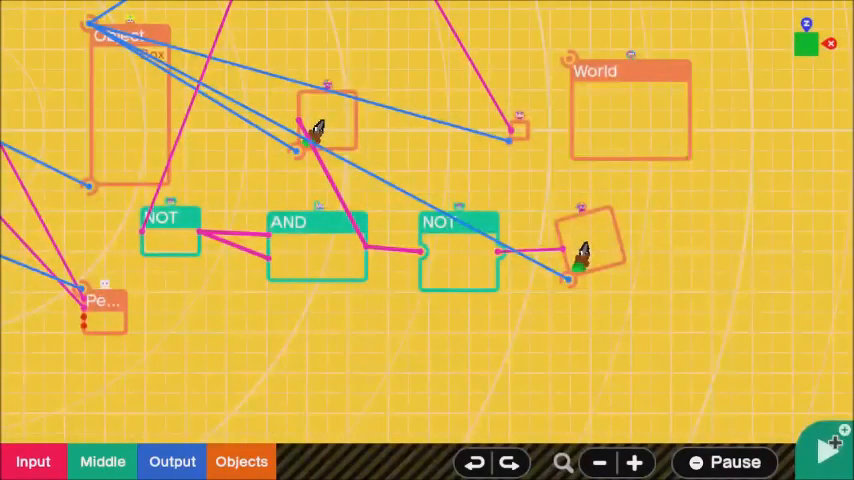
{"action": "left_click", "coordinate": [828, 450]}
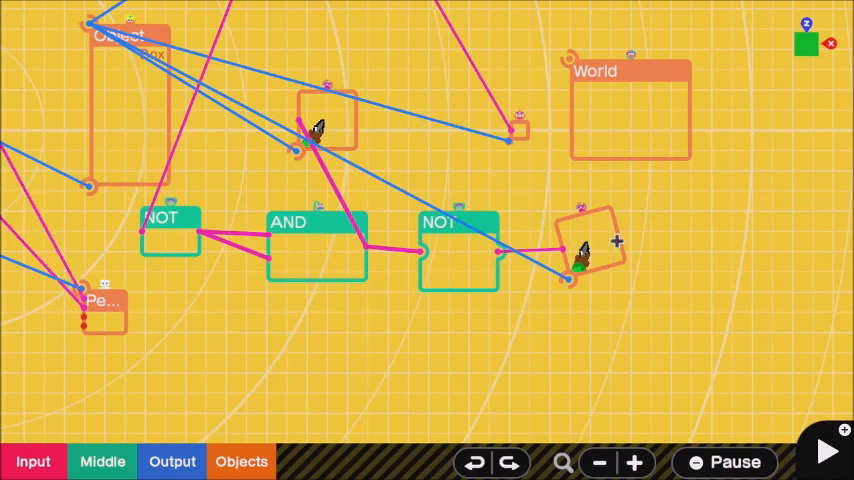
{"action": "left_click", "coordinate": [584, 250]}
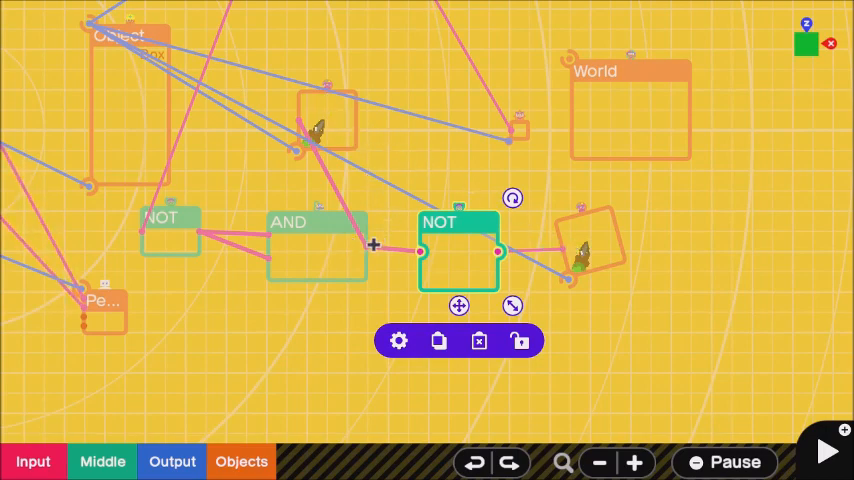
{"action": "mouse_move", "coordinate": [300, 112]}
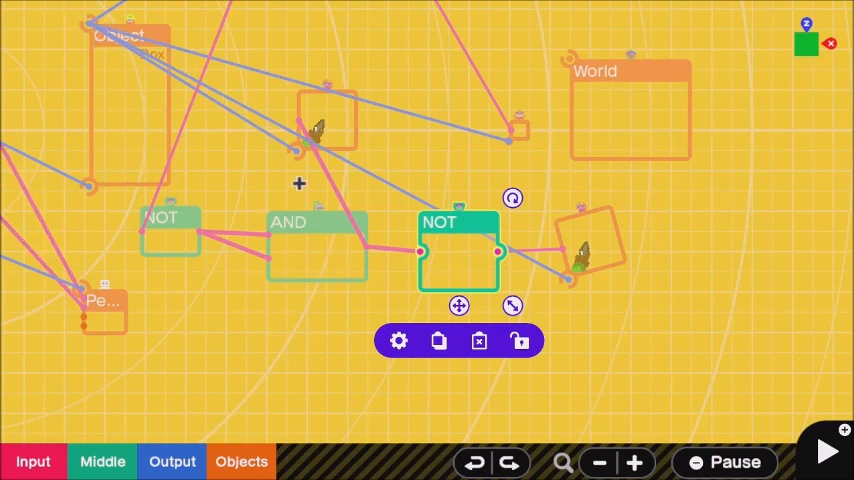
{"action": "mouse_move", "coordinate": [118, 50]}
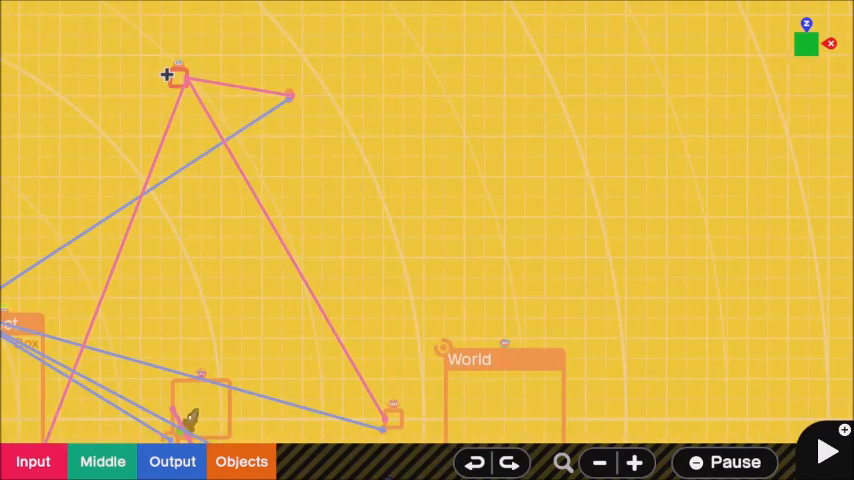
{"action": "left_click", "coordinate": [178, 78]}
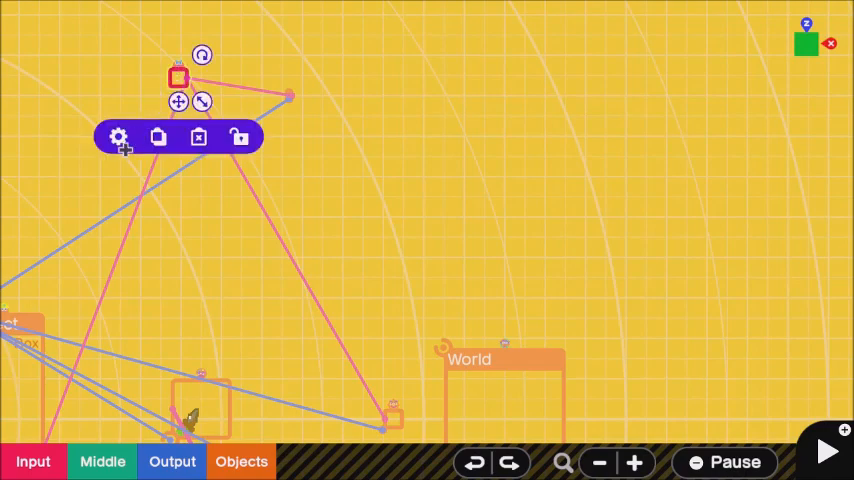
{"action": "left_click", "coordinate": [118, 136]}
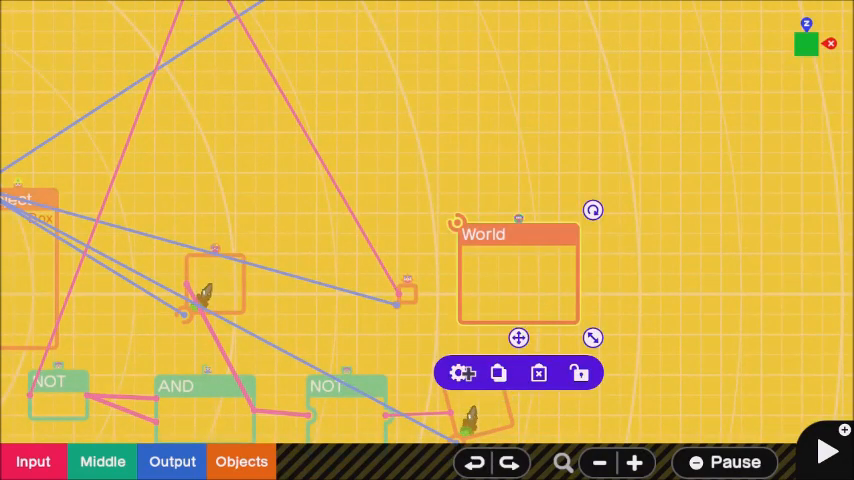
Step: Check the World Nodon's settings and the tilted Nodon beside the NOT Nodon
{"action": "left_click", "coordinate": [460, 372]}
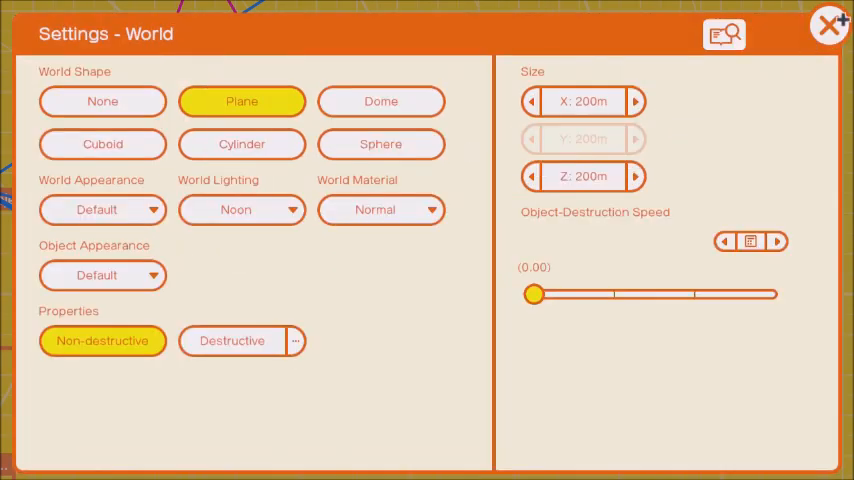
{"action": "left_click", "coordinate": [828, 24]}
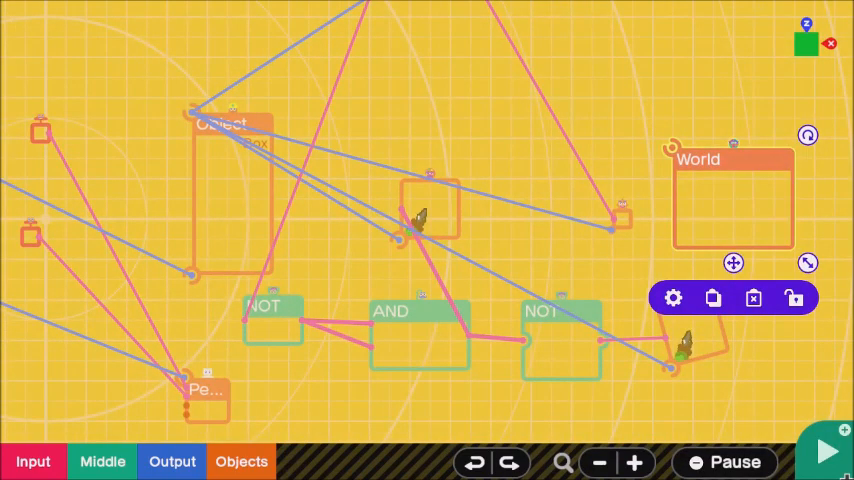
{"action": "left_click", "coordinate": [826, 452]}
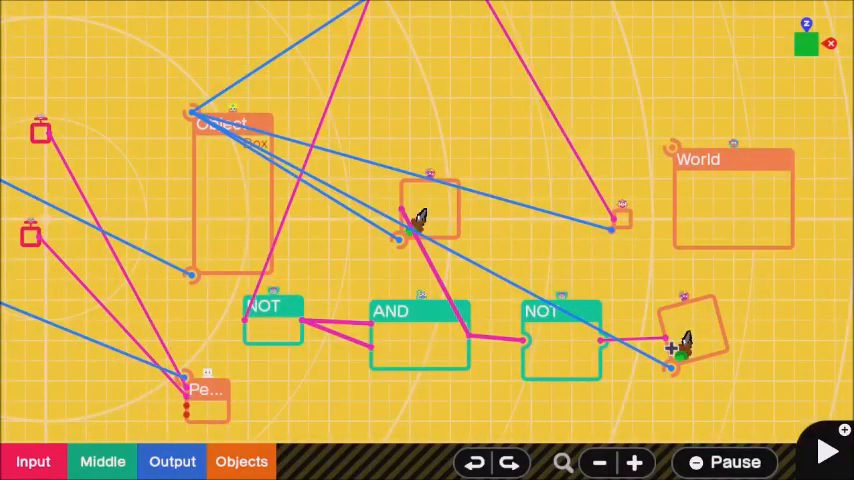
{"action": "left_click", "coordinate": [692, 336]}
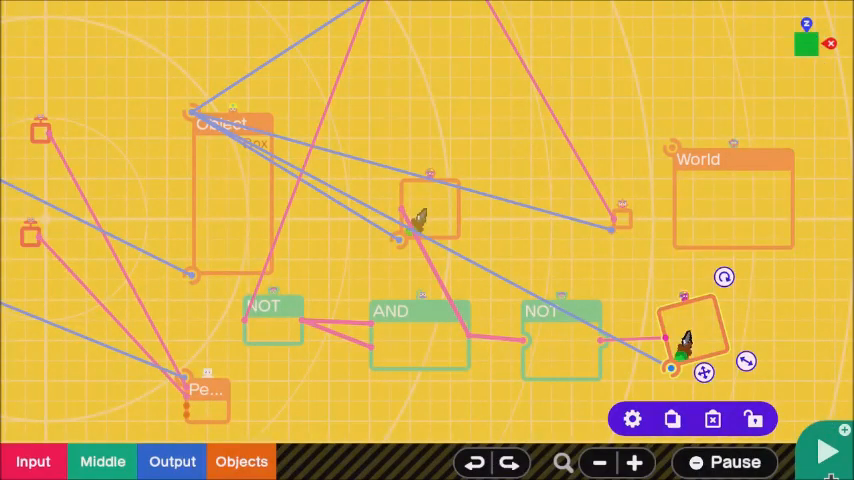
{"action": "left_click", "coordinate": [824, 452]}
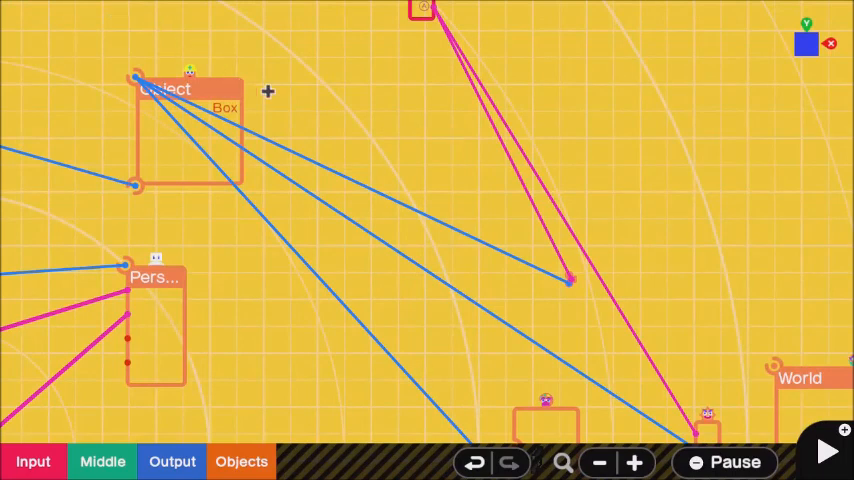
{"action": "mouse_move", "coordinate": [616, 128]}
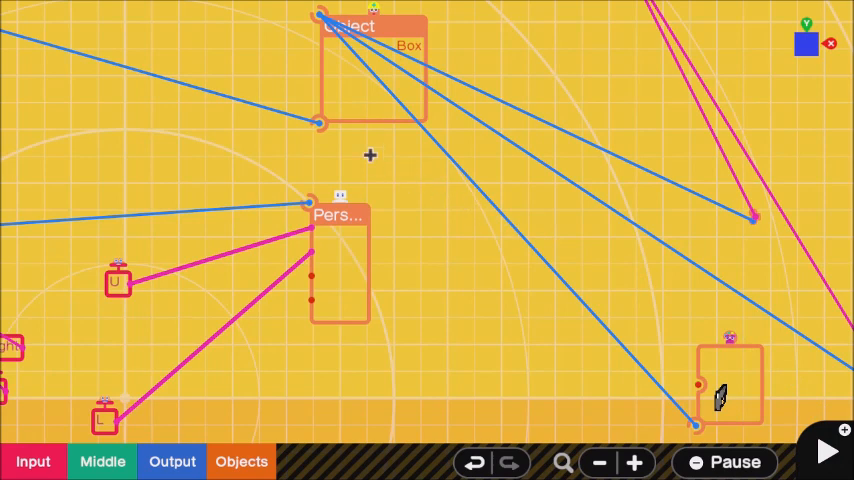
{"action": "mouse_move", "coordinate": [636, 408]}
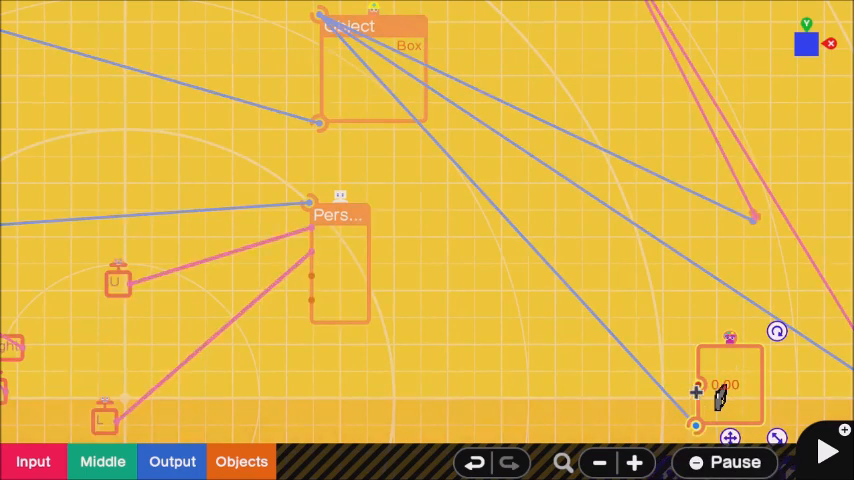
Step: Place a Nodon from the Objects Connections list next to the World Nodon
{"action": "left_click", "coordinate": [240, 460]}
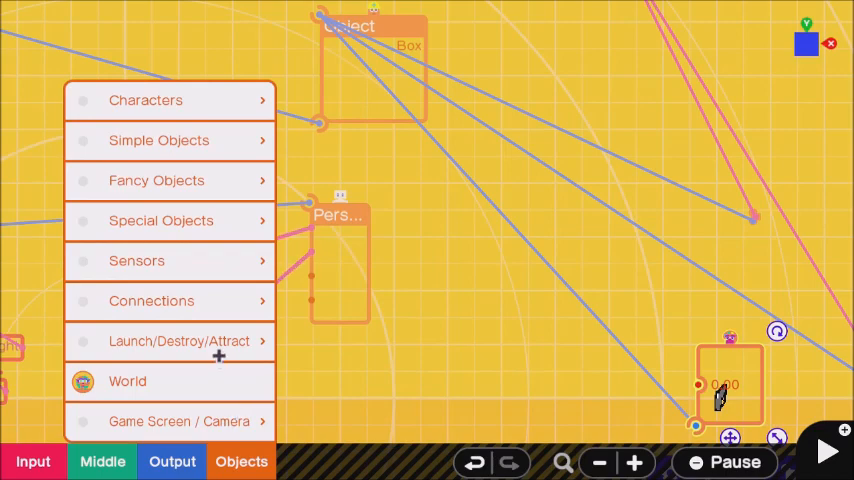
{"action": "left_click", "coordinate": [152, 300]}
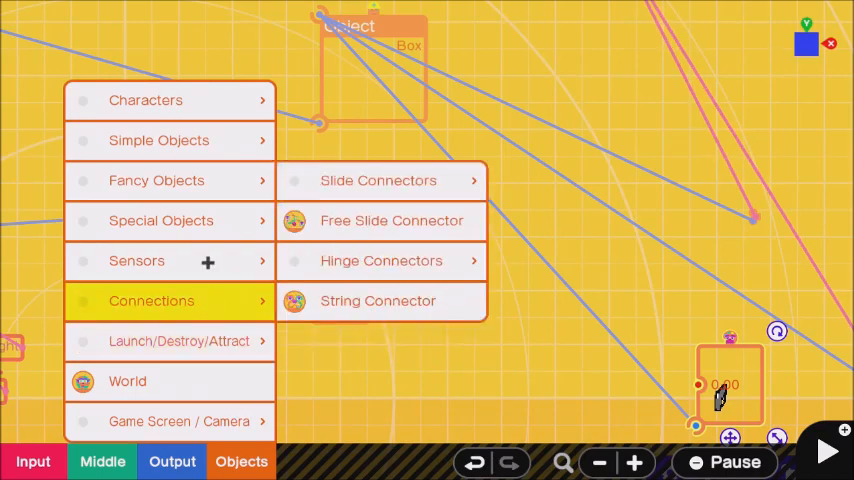
{"action": "left_click", "coordinate": [160, 220]}
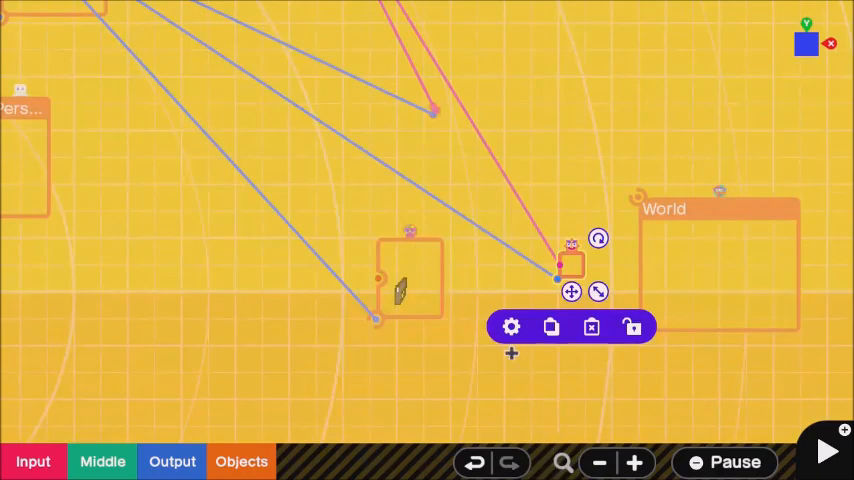
Step: Set the effect Nodon to a Smoke effect located in the World
{"action": "left_click", "coordinate": [512, 328]}
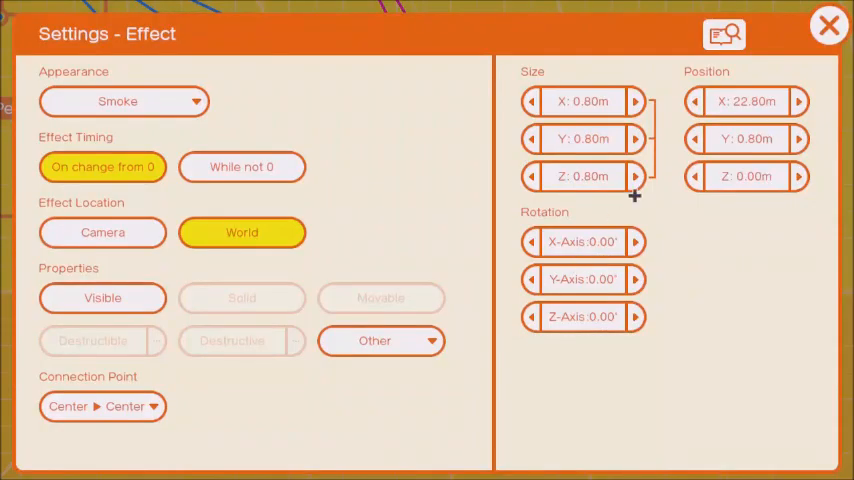
{"action": "left_click", "coordinate": [828, 26]}
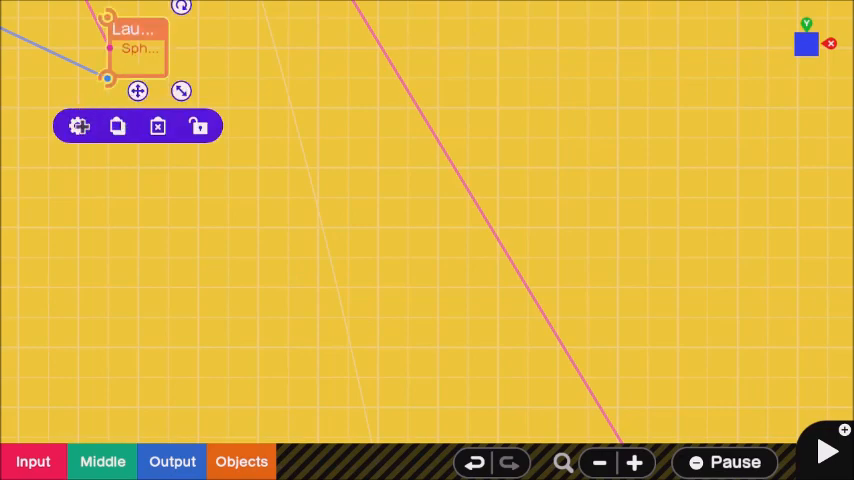
Step: Set the sphere launcher's connection point to Manual with Z+ for own and target sides
{"action": "left_click", "coordinate": [78, 126]}
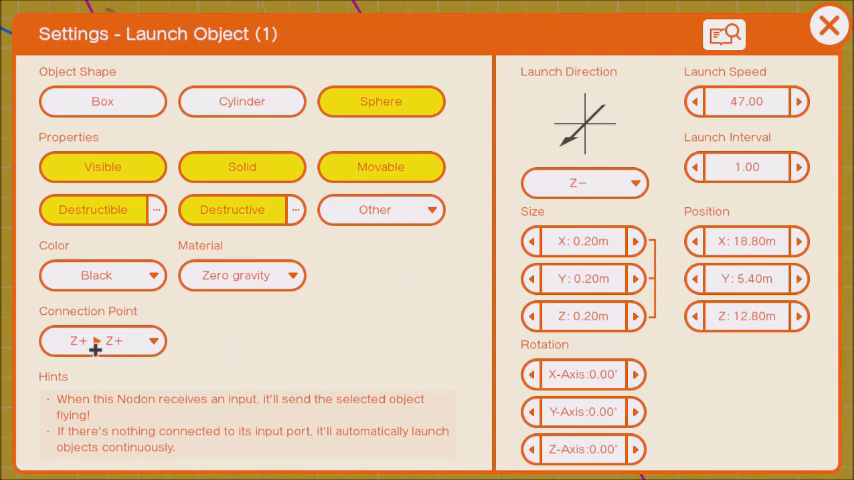
{"action": "left_click", "coordinate": [102, 340]}
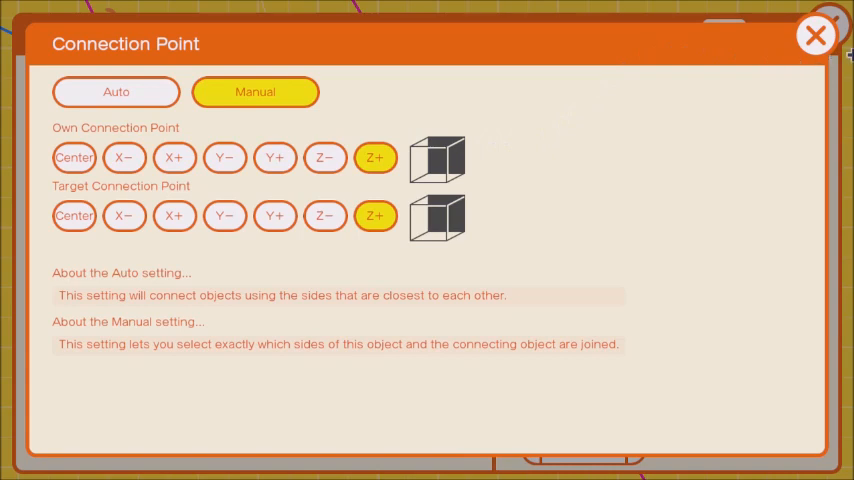
{"action": "left_click", "coordinate": [816, 36]}
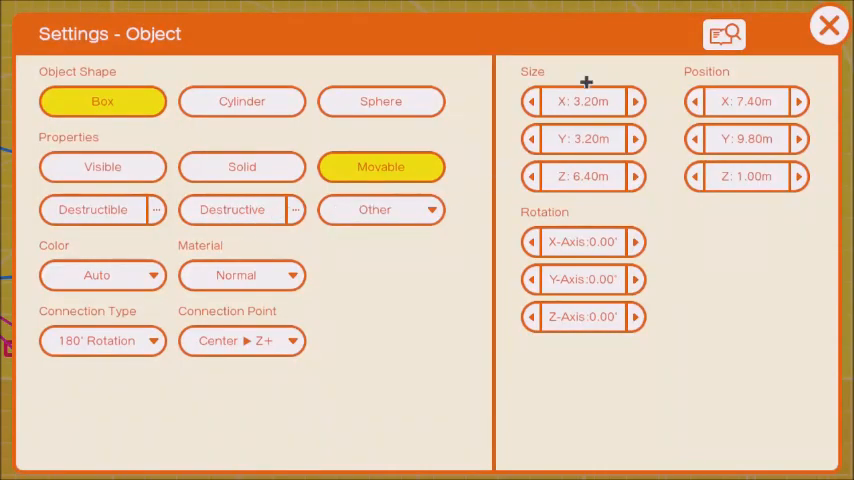
{"action": "mouse_move", "coordinate": [726, 194]}
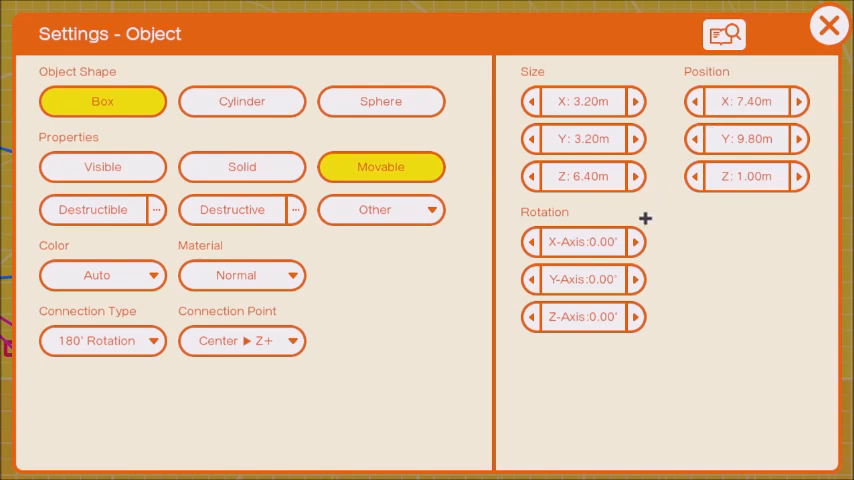
{"action": "mouse_move", "coordinate": [196, 344]}
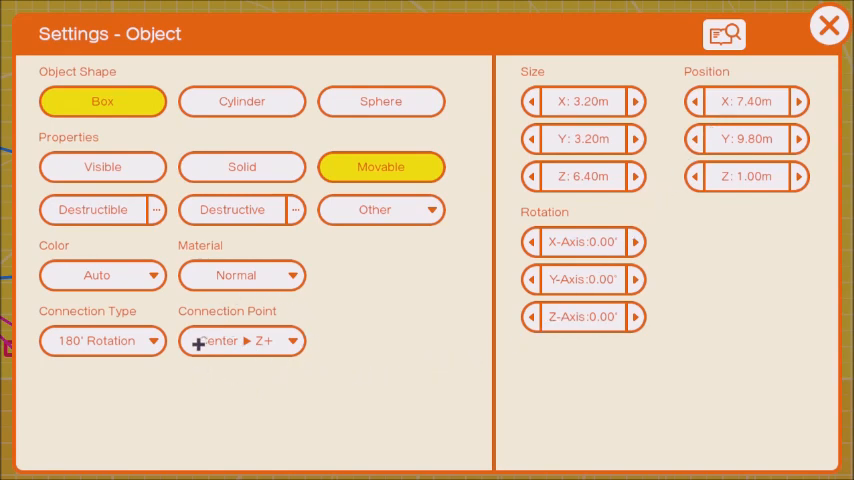
{"action": "mouse_move", "coordinate": [364, 392]}
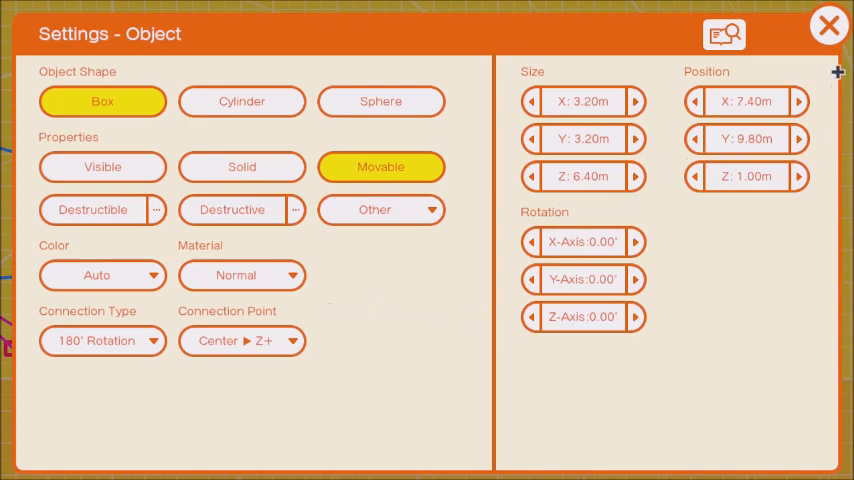
{"action": "left_click", "coordinate": [828, 24]}
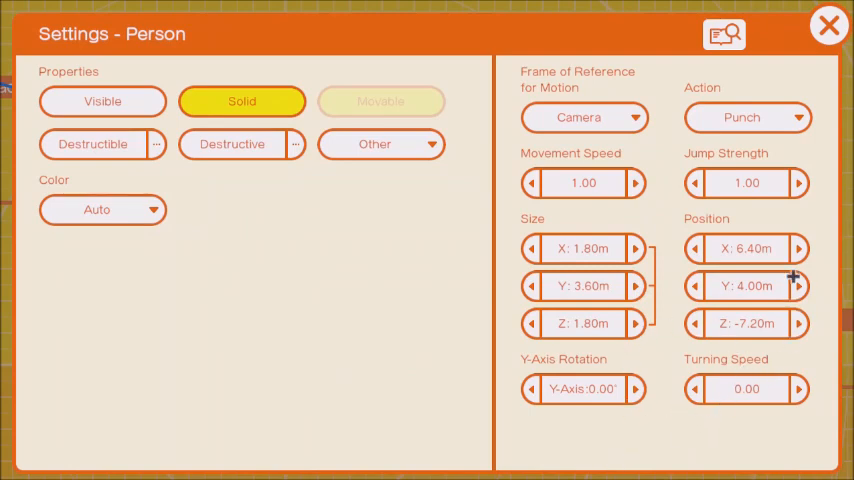
{"action": "mouse_move", "coordinate": [298, 144]}
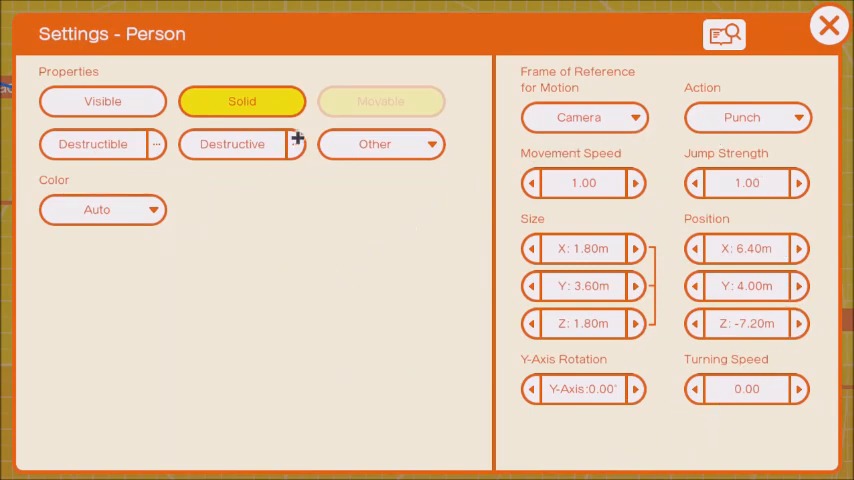
{"action": "mouse_move", "coordinate": [712, 130]}
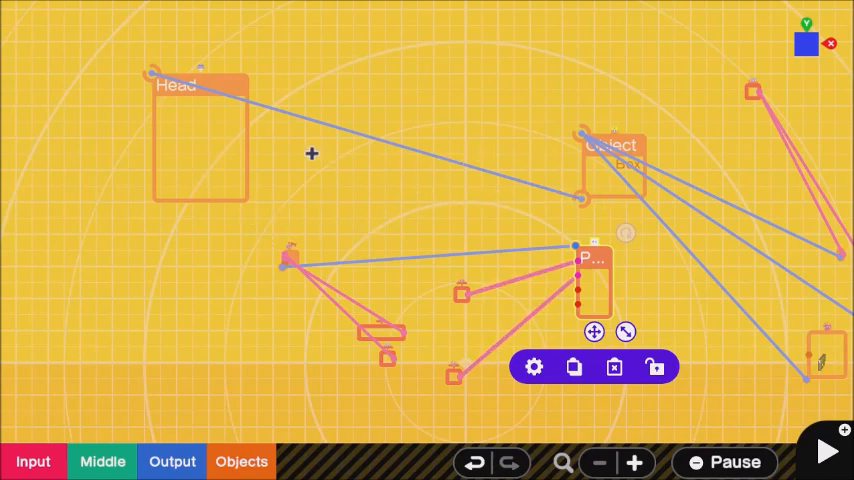
{"action": "mouse_move", "coordinate": [640, 196]}
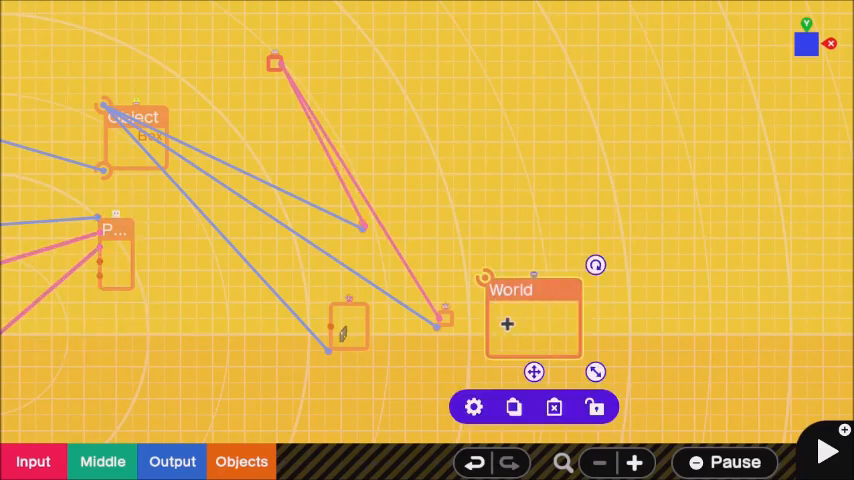
{"action": "left_click", "coordinate": [472, 408]}
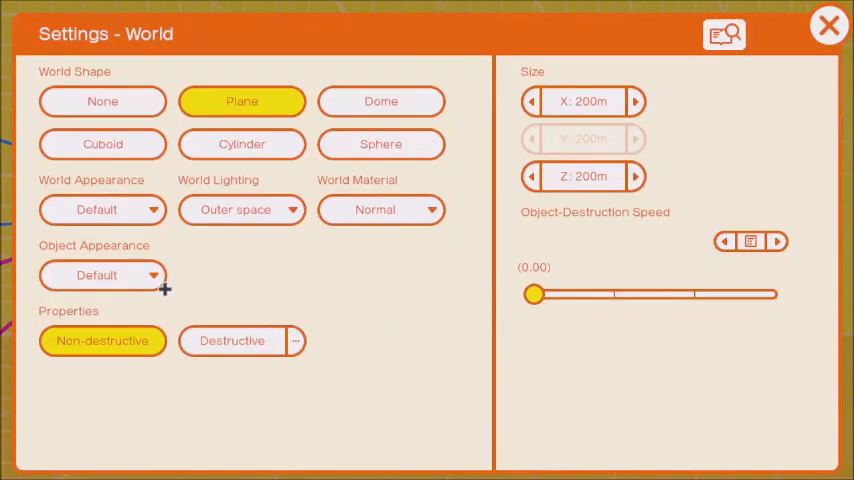
{"action": "mouse_move", "coordinate": [250, 212]}
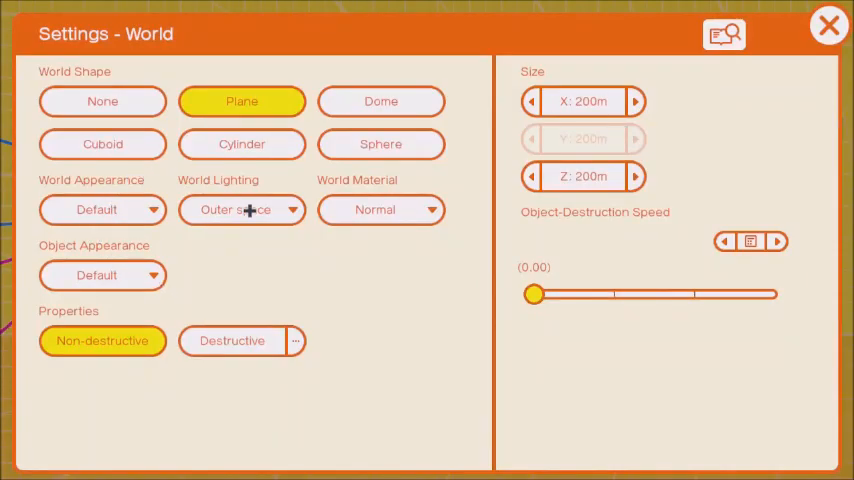
{"action": "left_click", "coordinate": [240, 210]}
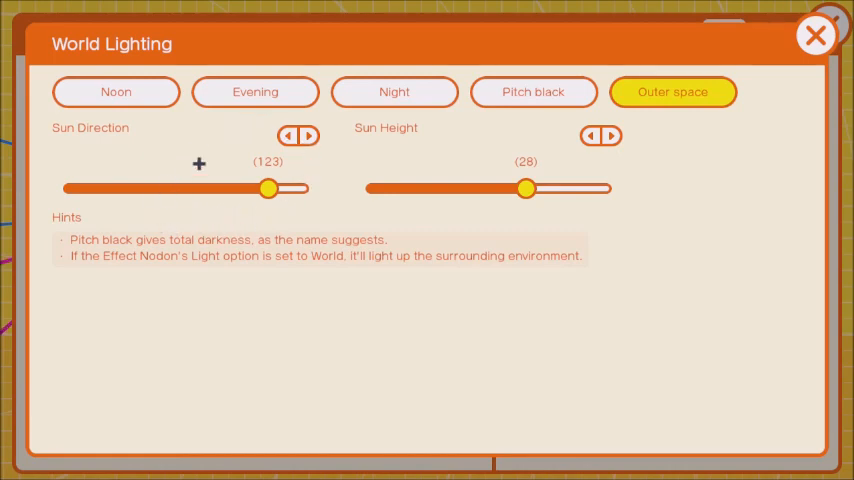
{"action": "mouse_move", "coordinate": [590, 226]}
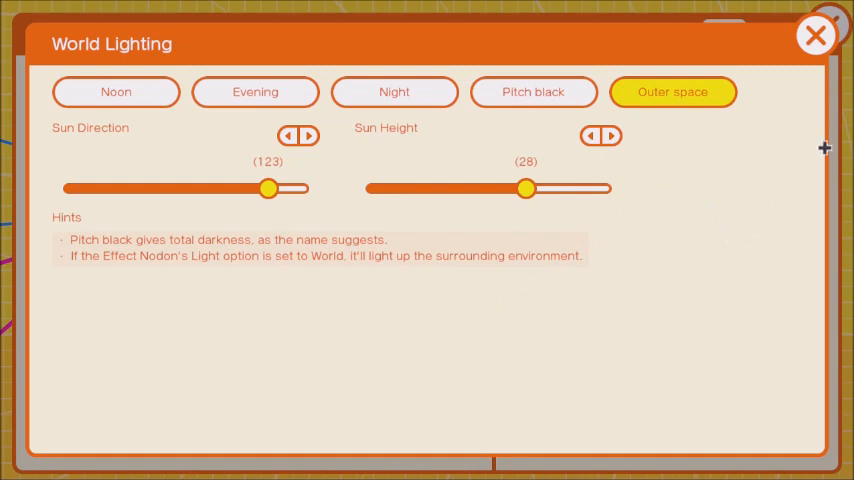
{"action": "left_click", "coordinate": [816, 36]}
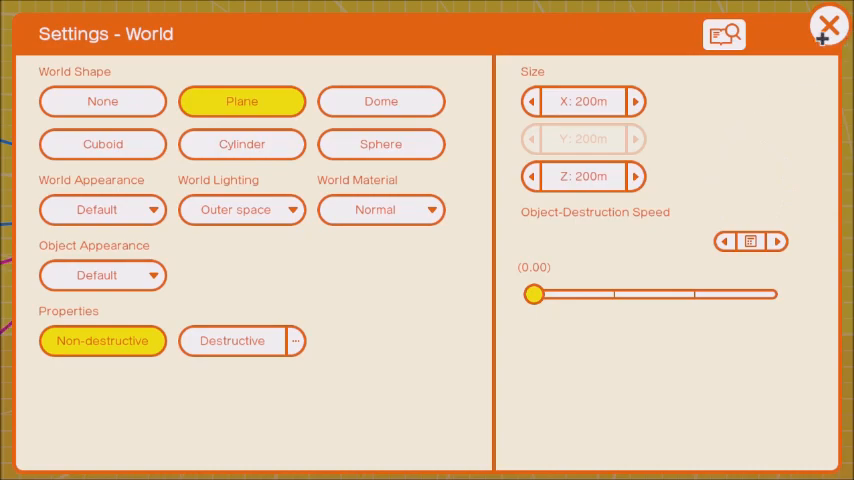
{"action": "left_click", "coordinate": [828, 24]}
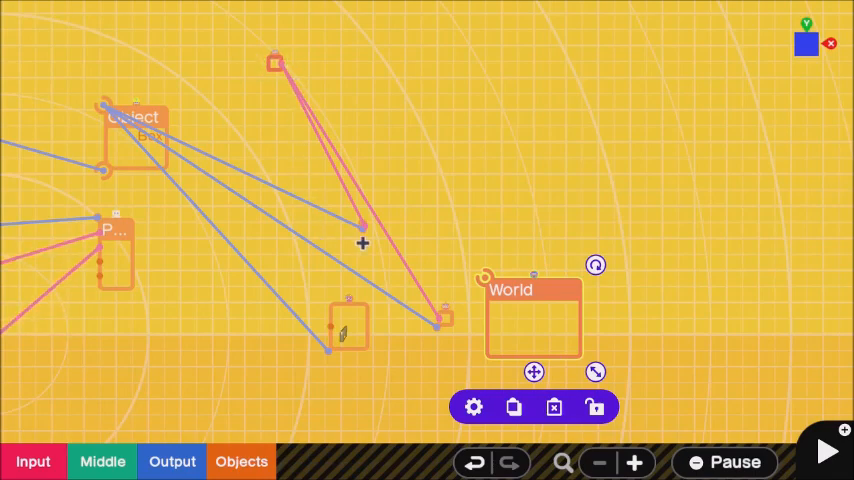
{"action": "mouse_move", "coordinate": [376, 248]}
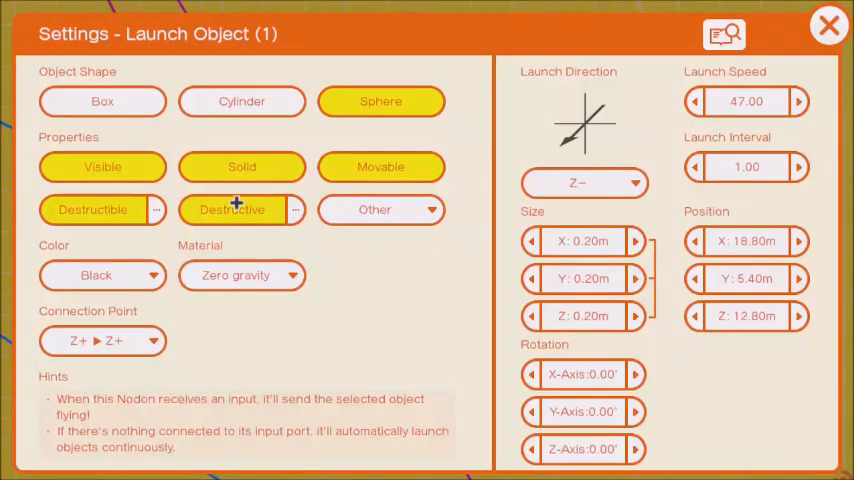
Step: Make the launched sphere movable instead of solid and verify the launch interval
{"action": "left_click", "coordinate": [240, 166]}
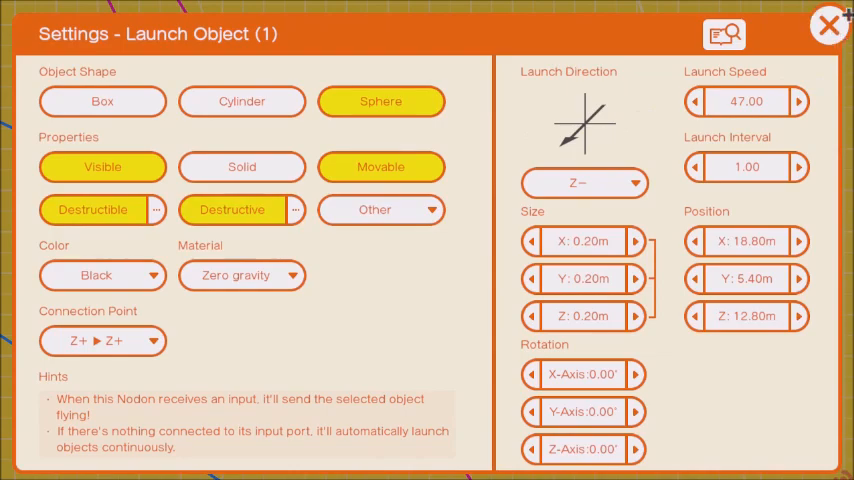
{"action": "left_click", "coordinate": [828, 24]}
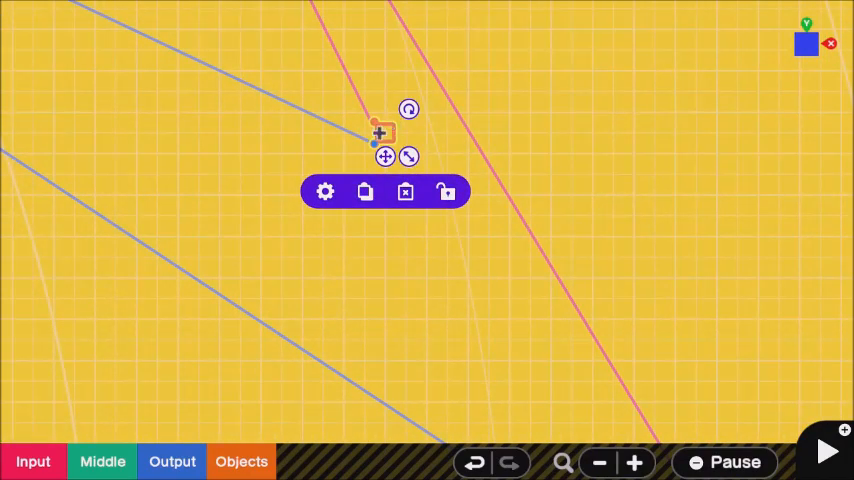
{"action": "left_click", "coordinate": [324, 192]}
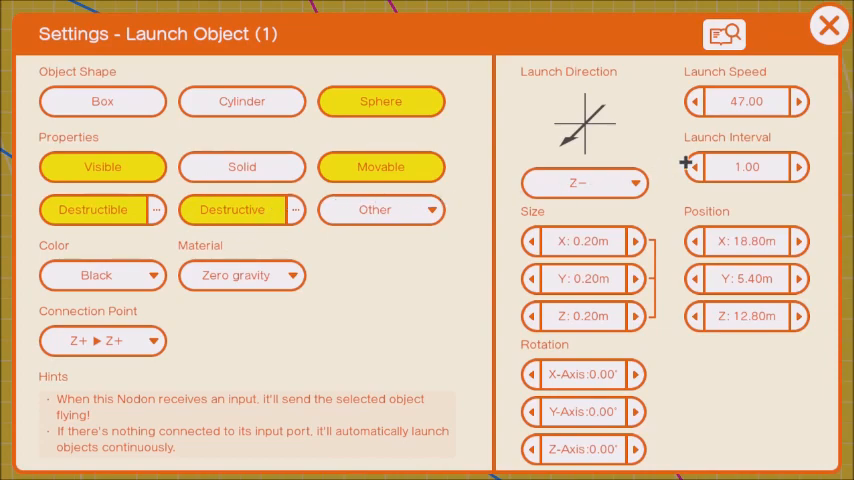
{"action": "left_click", "coordinate": [828, 26]}
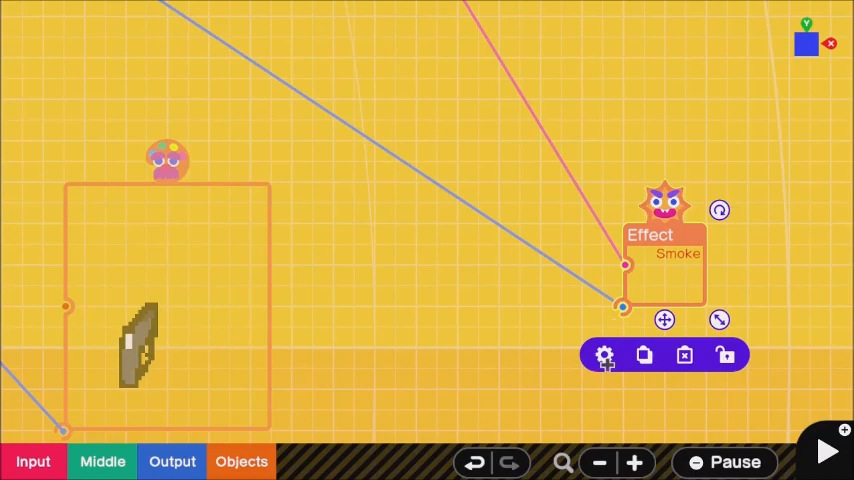
{"action": "left_click", "coordinate": [604, 356]}
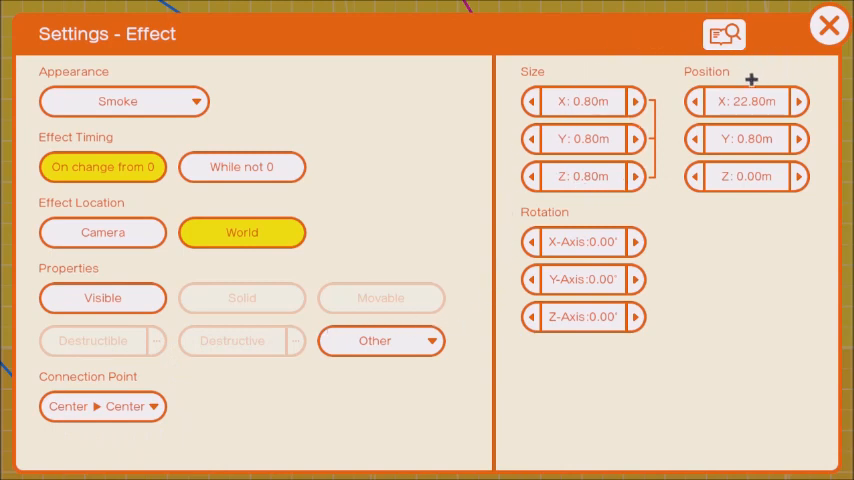
{"action": "left_click", "coordinate": [828, 26]}
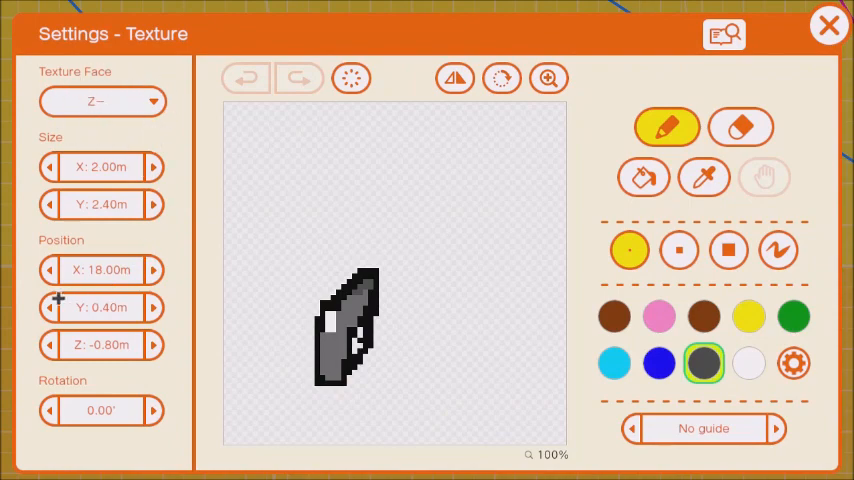
{"action": "mouse_move", "coordinate": [220, 324]}
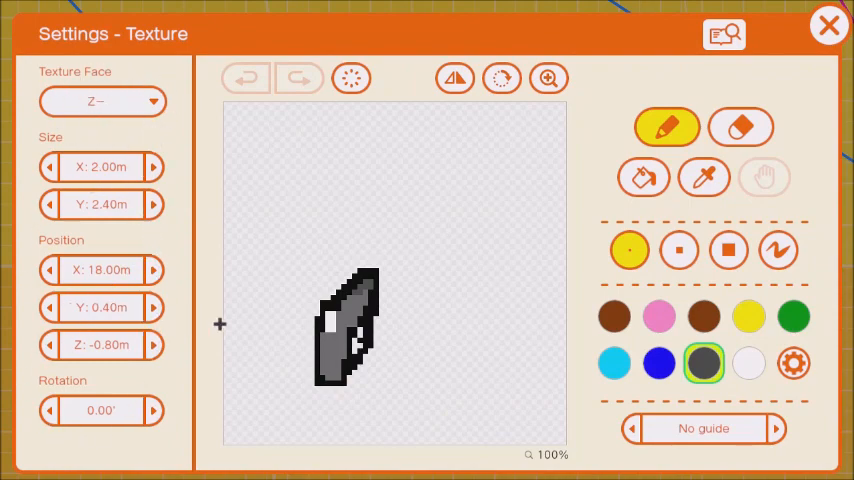
Step: Overlay a 3 x 3 grid guide on the gun texture, then close the editor
{"action": "left_click", "coordinate": [704, 428]}
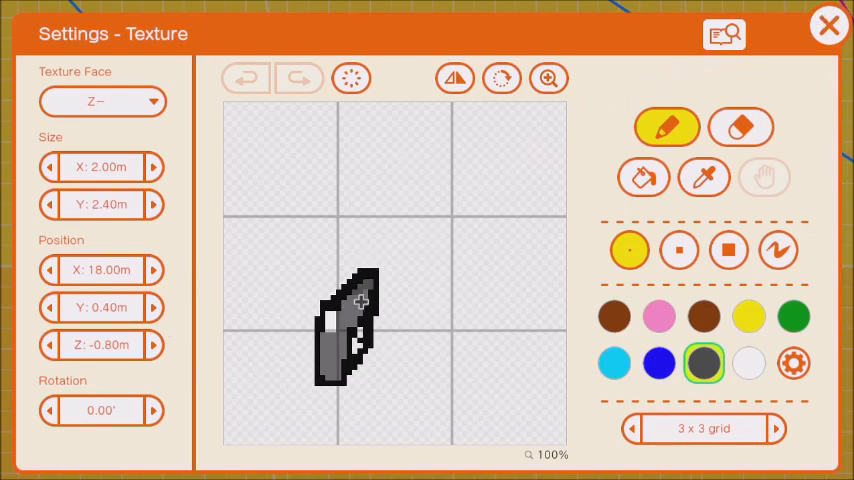
{"action": "mouse_move", "coordinate": [438, 136]}
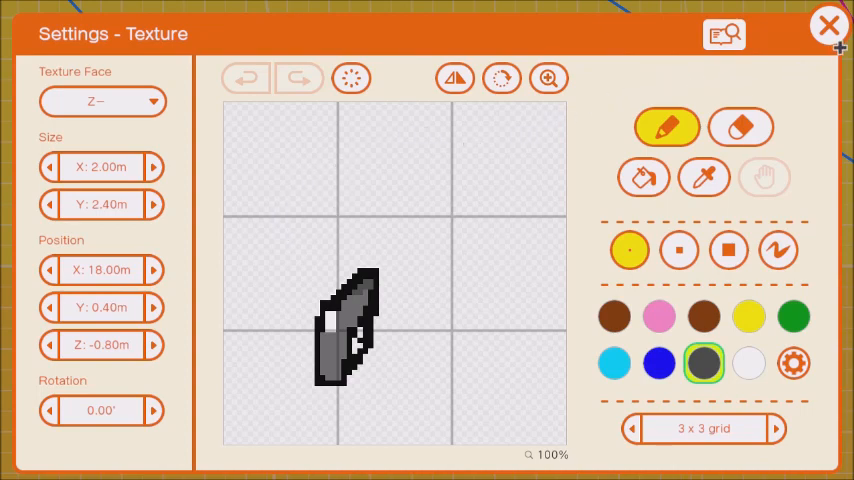
{"action": "left_click", "coordinate": [828, 24]}
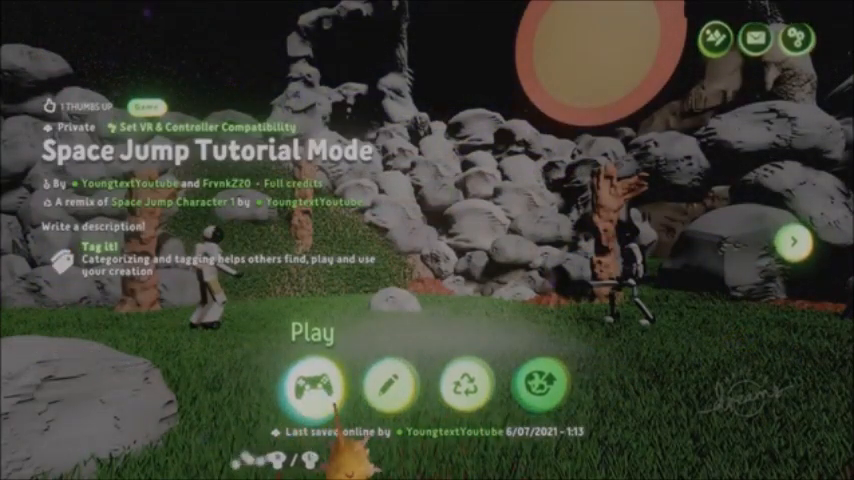
Step: Play the Space Jump Tutorial Mode creation
{"action": "left_click", "coordinate": [312, 384]}
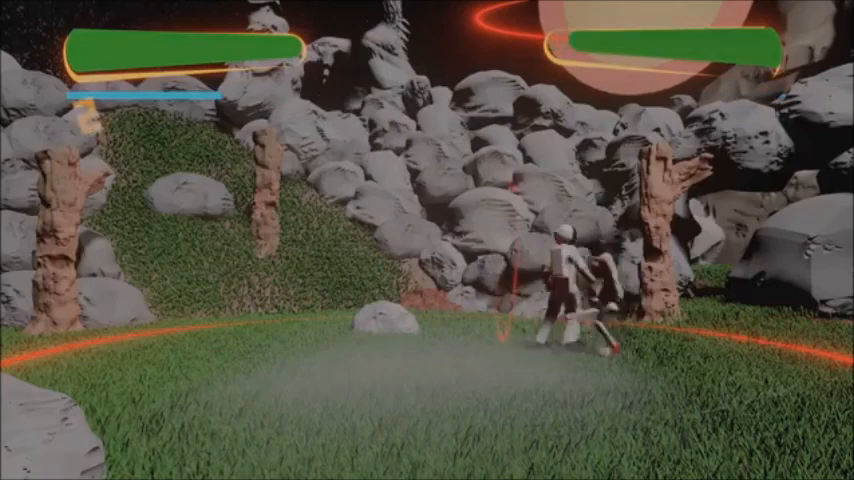